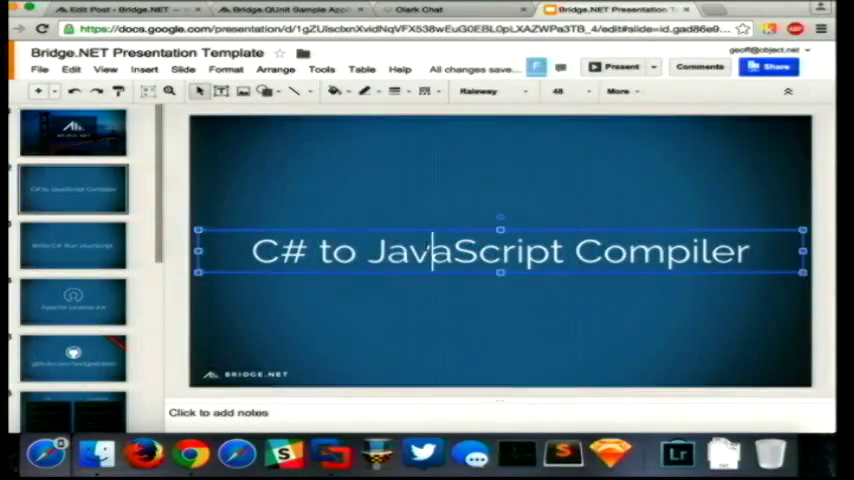
Move past the Bridge.NET slides to Visual Studio's App.cs, where Main calls Window.Alert("Success")
left_click(617, 67)
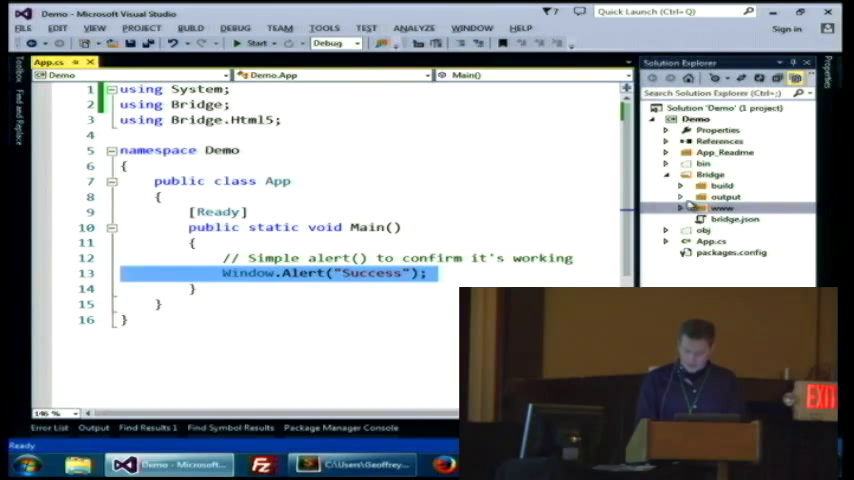
Reveal the generated output scripts, open demo.html, and view it in the browser
left_click(681, 197)
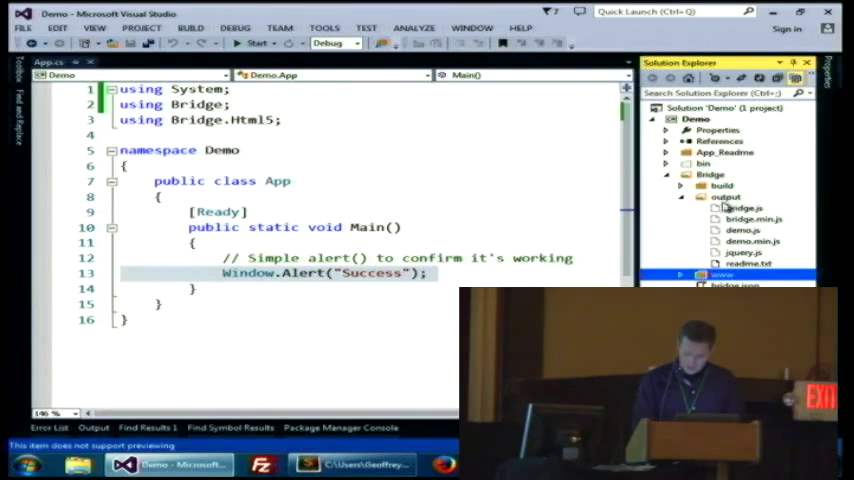
left_click(745, 230)
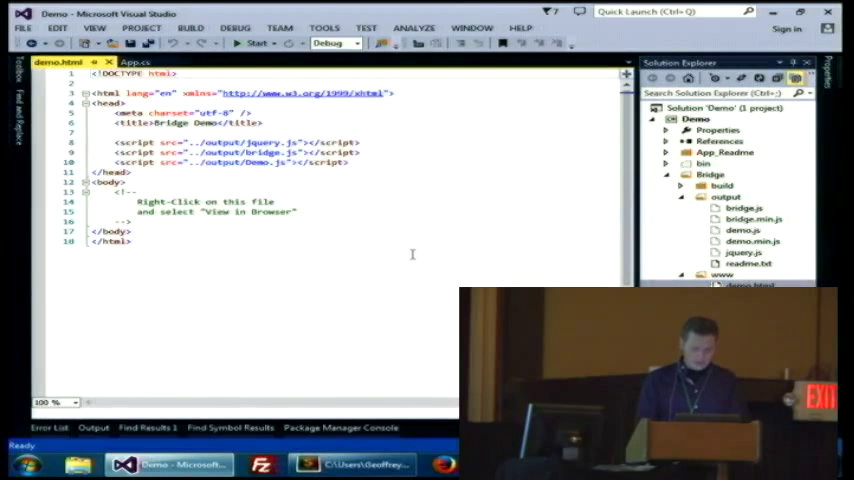
right_click(412, 255)
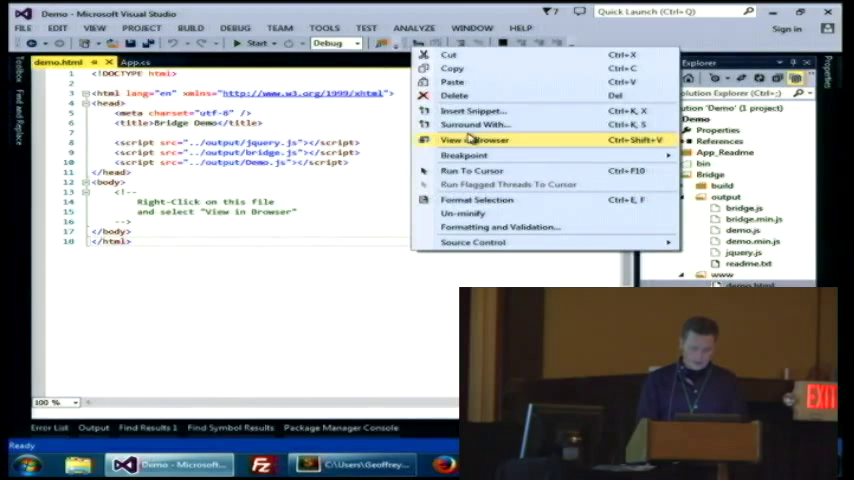
left_click(475, 139)
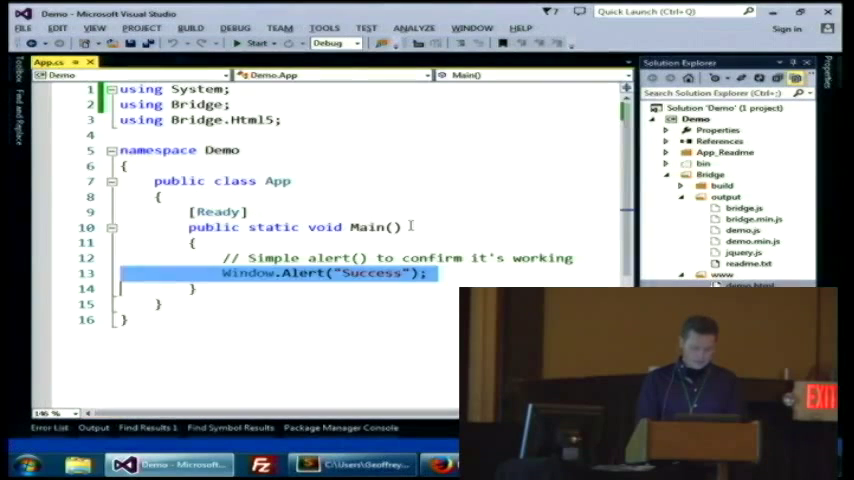
Extract the Window.Alert line into a new method named Log
left_click(275, 273)
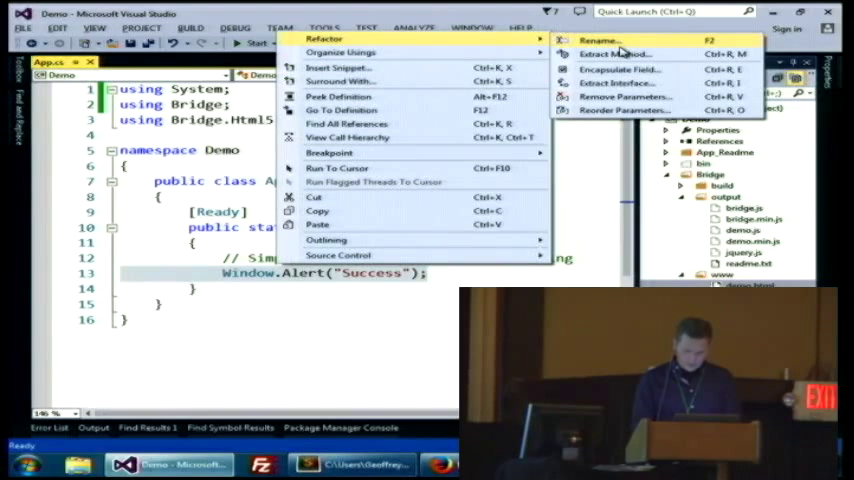
left_click(618, 53)
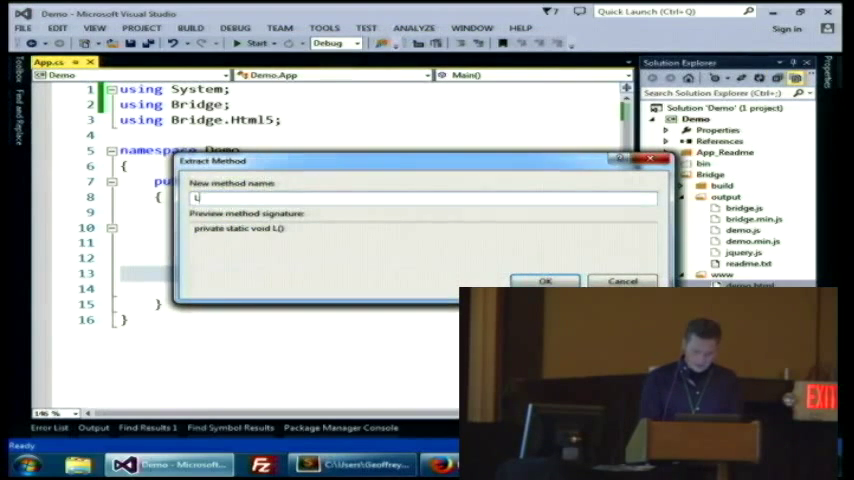
left_click(544, 281)
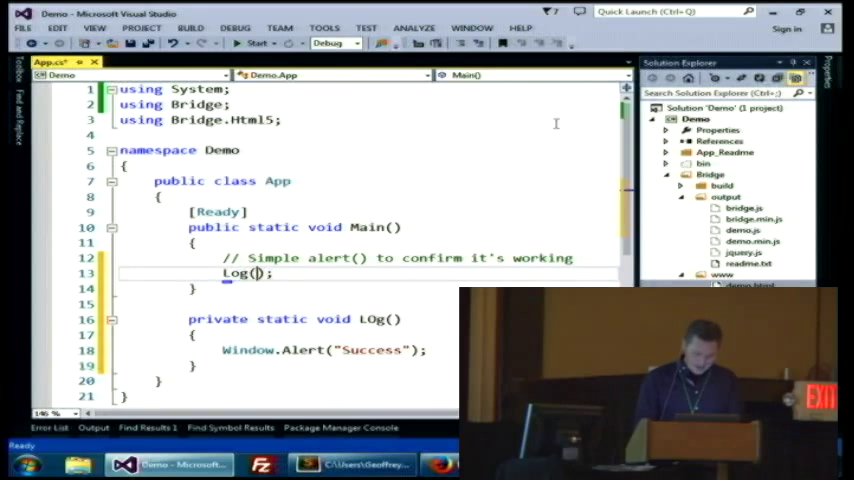
Give Log a string msg parameter, pass "Hello World", run, and dismiss the alert
type("\"Hello Wor")
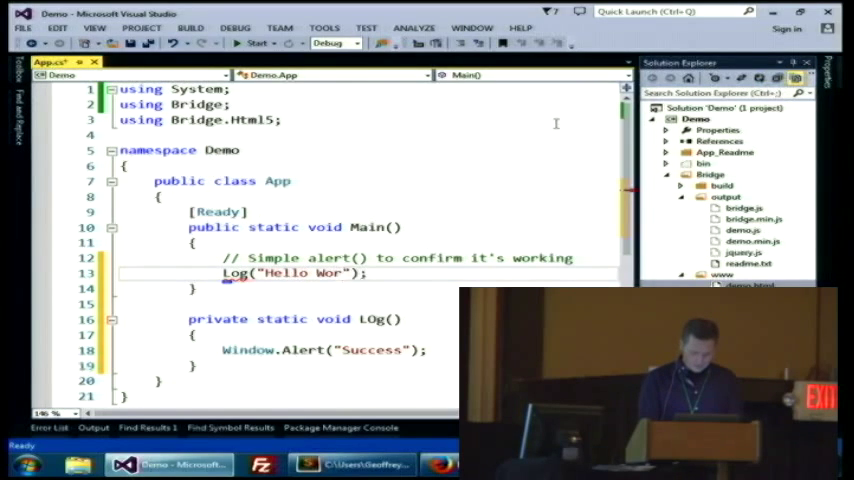
type("ld")
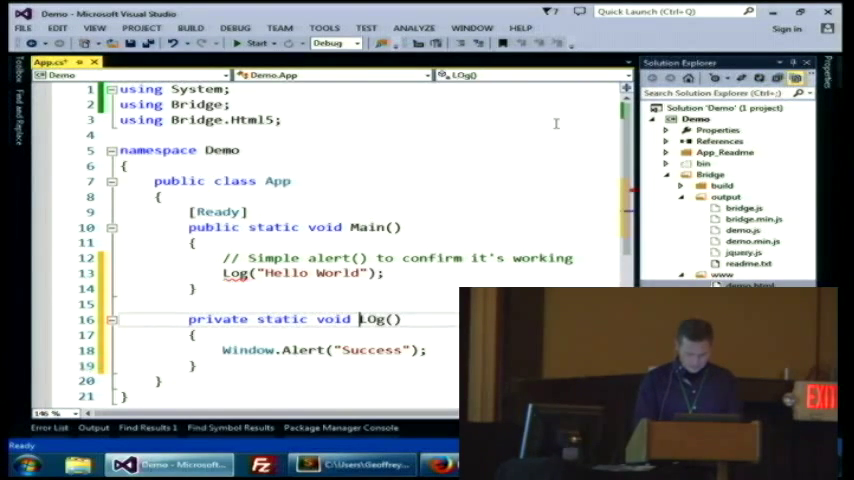
type("string")
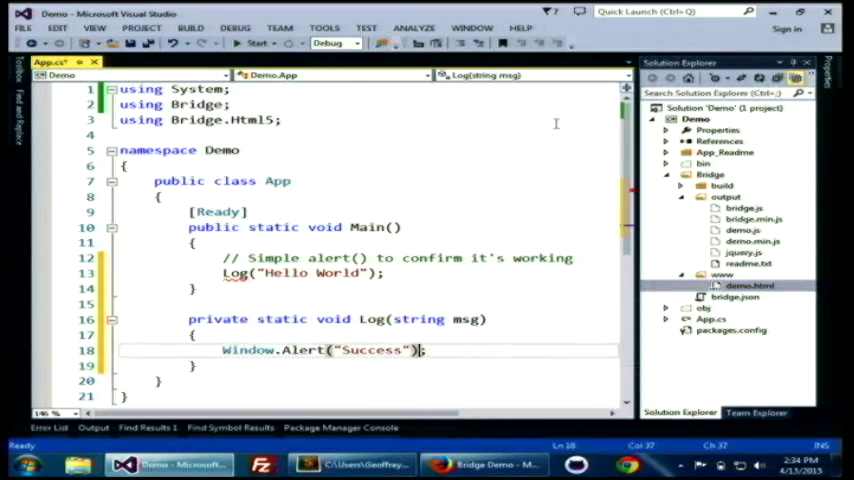
type("msg")
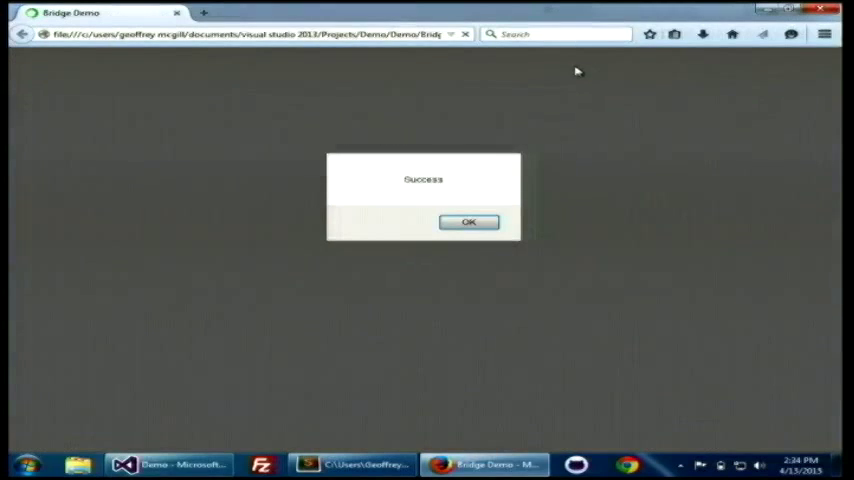
left_click(469, 222)
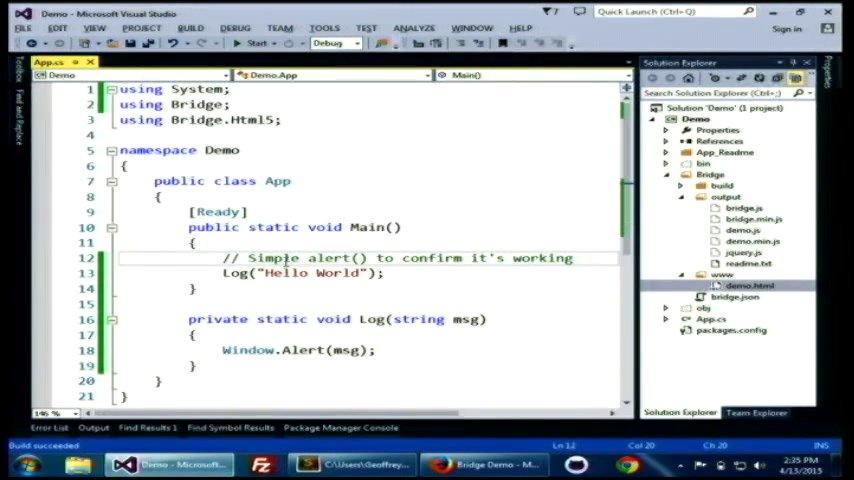
Have Main get Document.Body, create a "Submit" ButtonElement, and append it to the body
type("var body =")
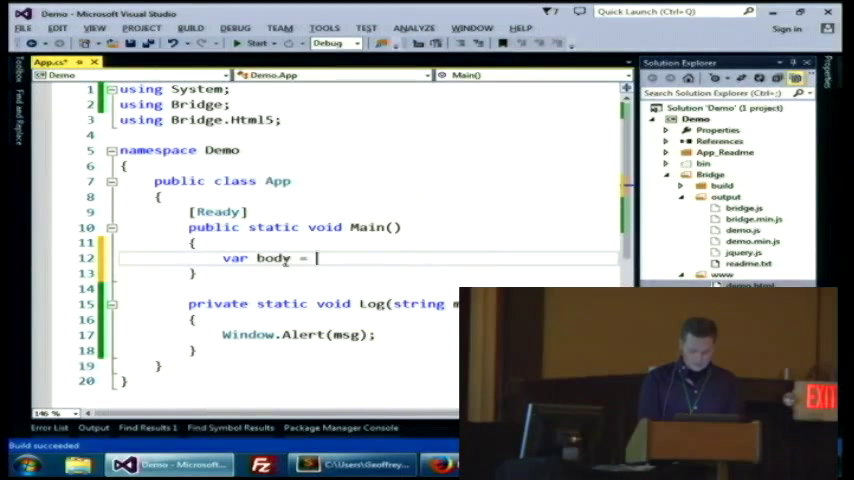
type("Document.bo")
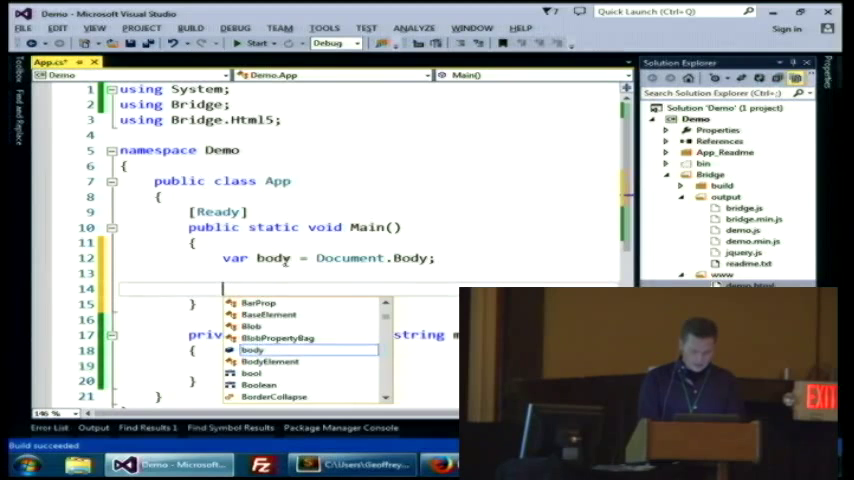
type("var btn")
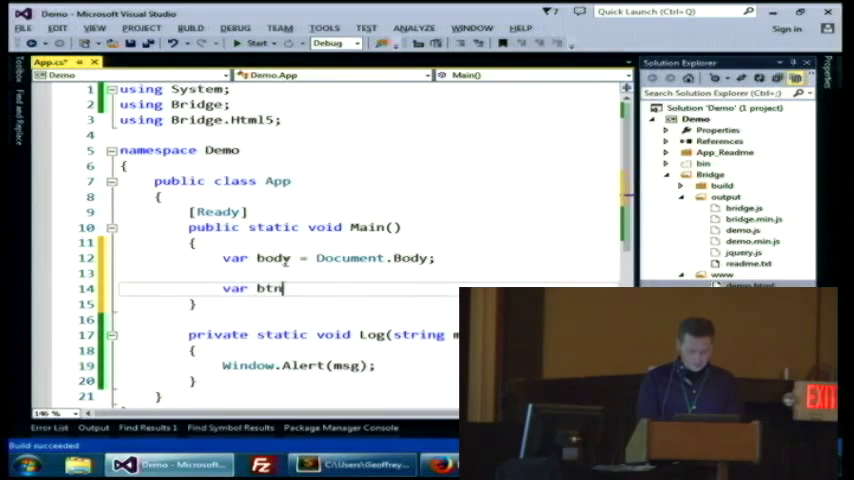
type("= new ButtonElement")
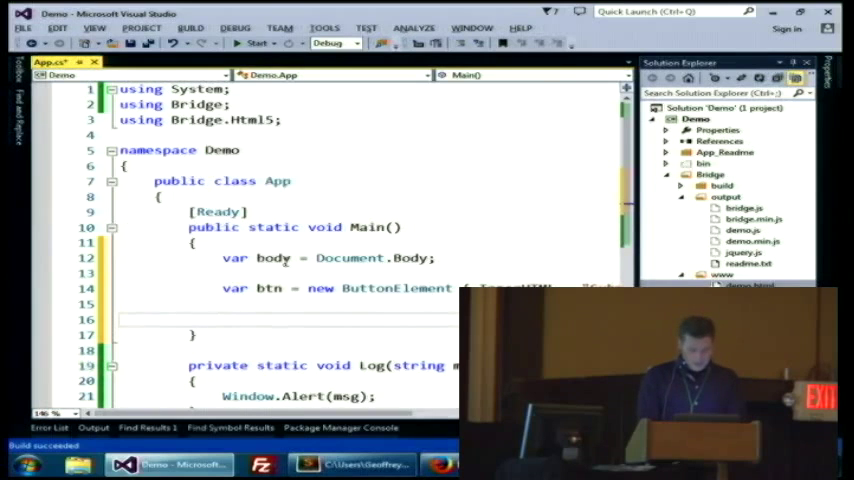
type("body.AppendChild(btn")
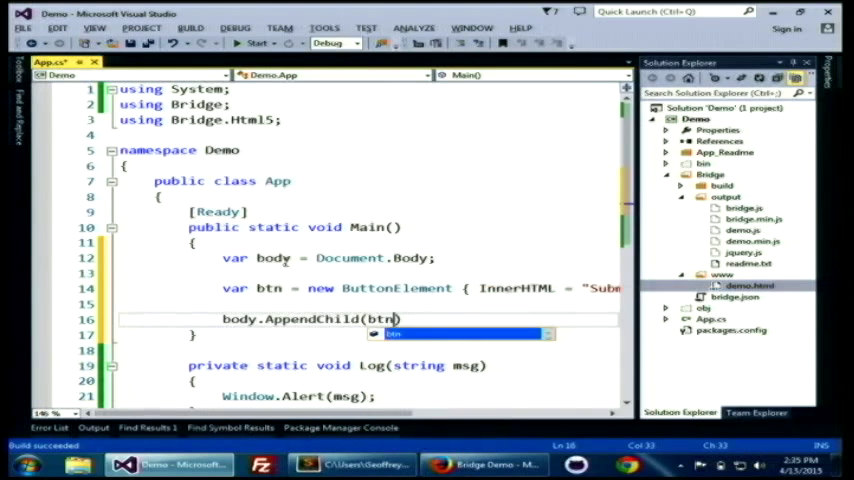
type("s")
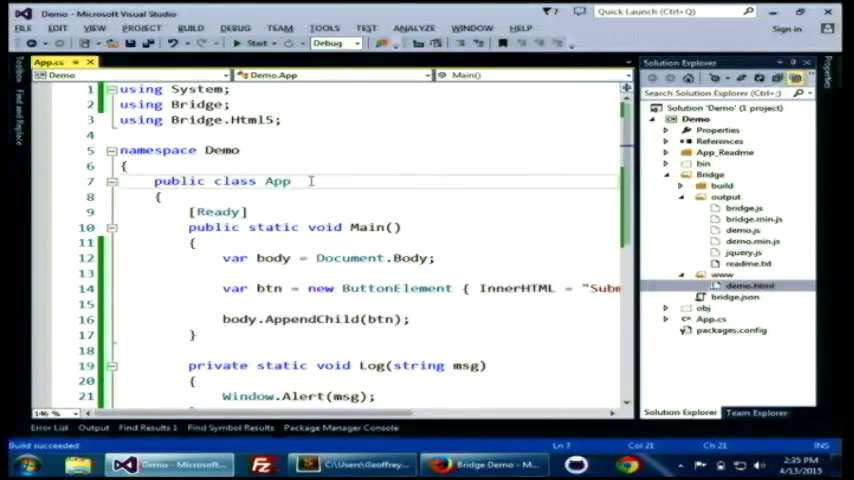
Build the button demo where OnClick calls Log("Hello World") into a "log" div
scroll("down", 3)
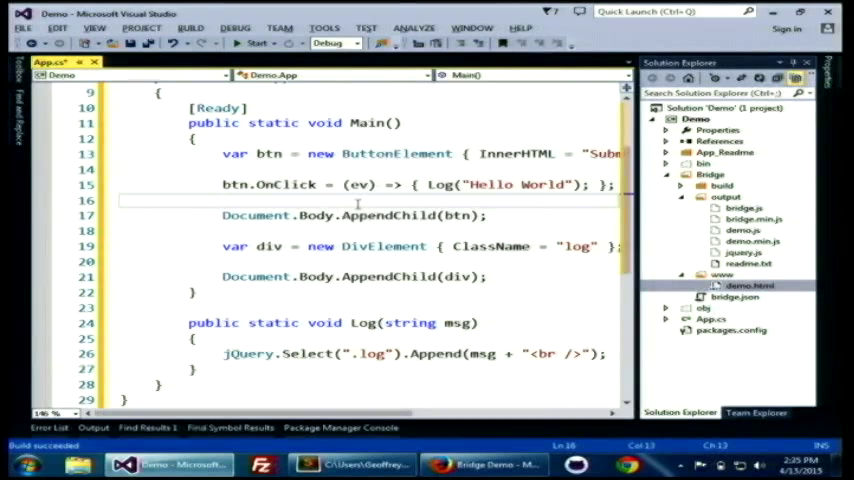
left_click(430, 215)
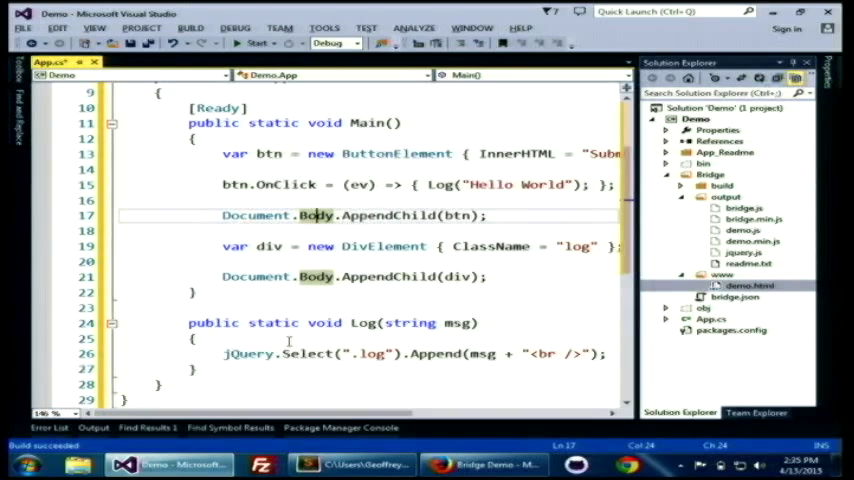
mouse_move(320, 353)
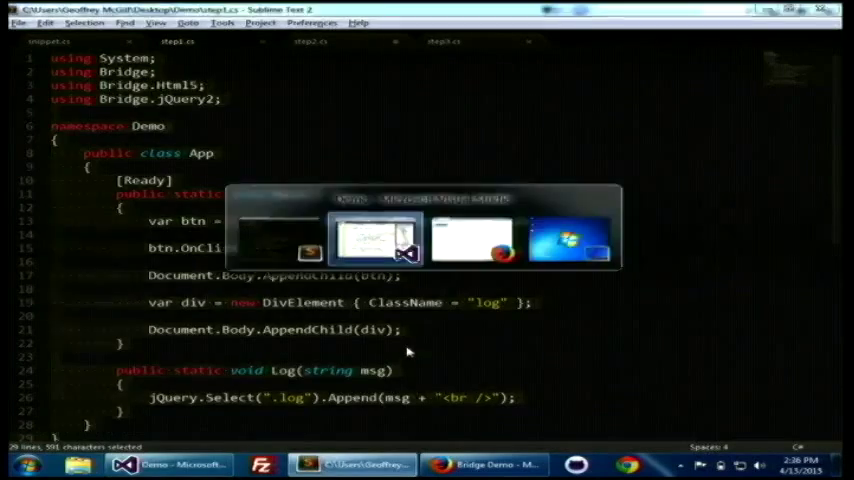
Click Submit several times on the Bridge Demo page to log Hello World lines
left_click(472, 240)
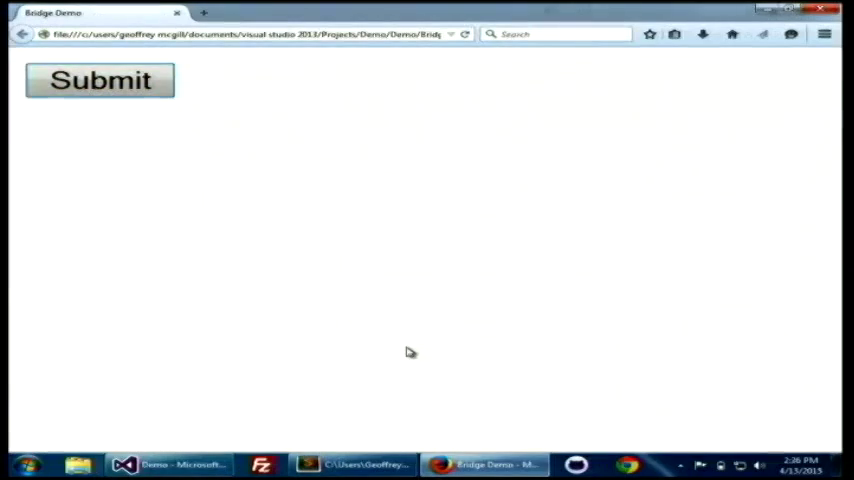
left_click(99, 80)
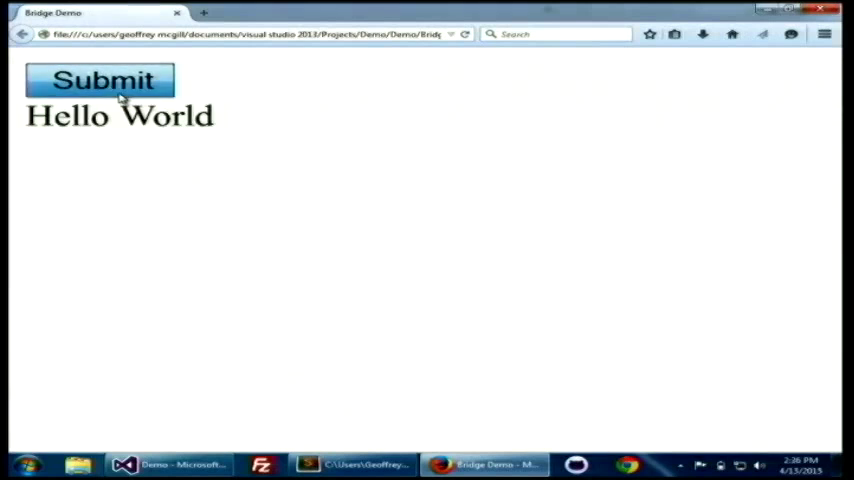
left_click(100, 80)
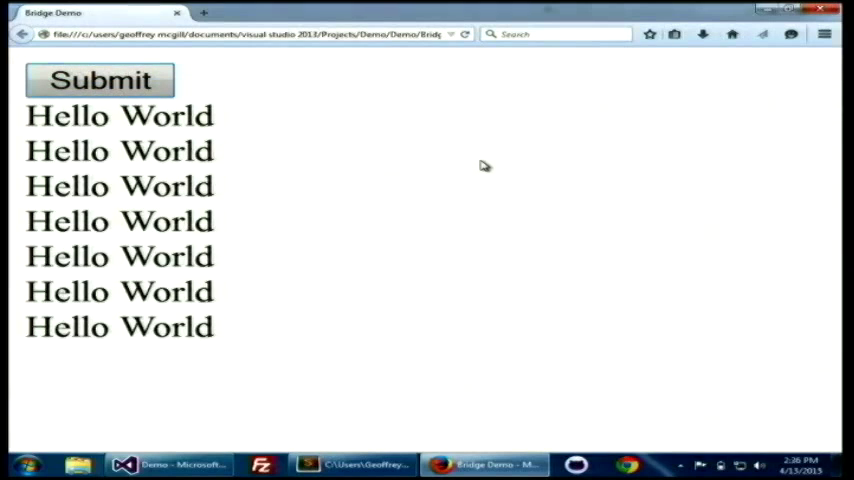
left_click(170, 464)
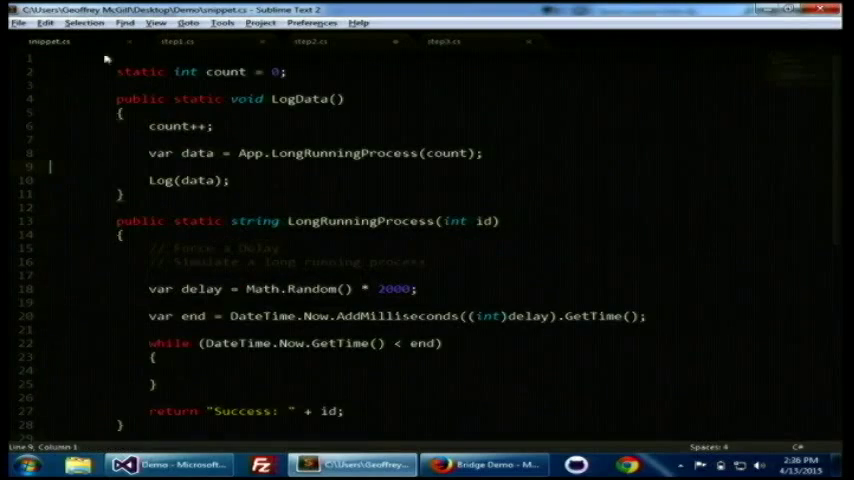
Add LogData and a randomly delayed LongRunningProcess, and make OnClick call LogData
left_click(180, 464)
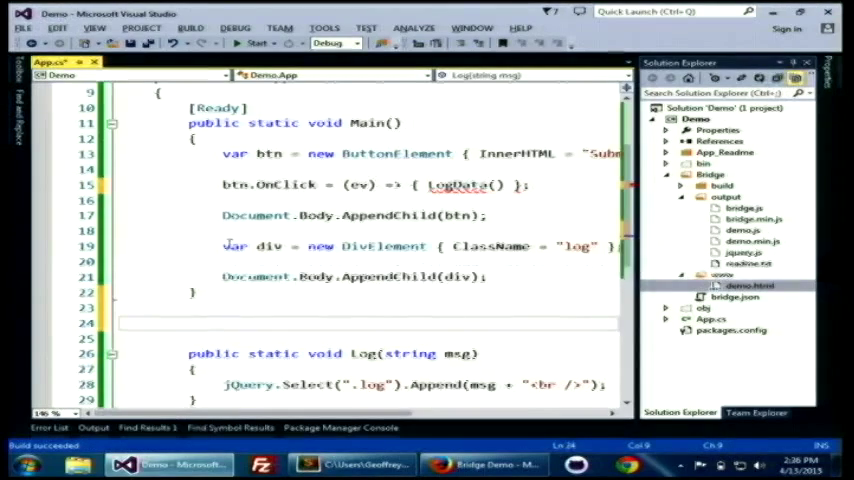
scroll("down", 3)
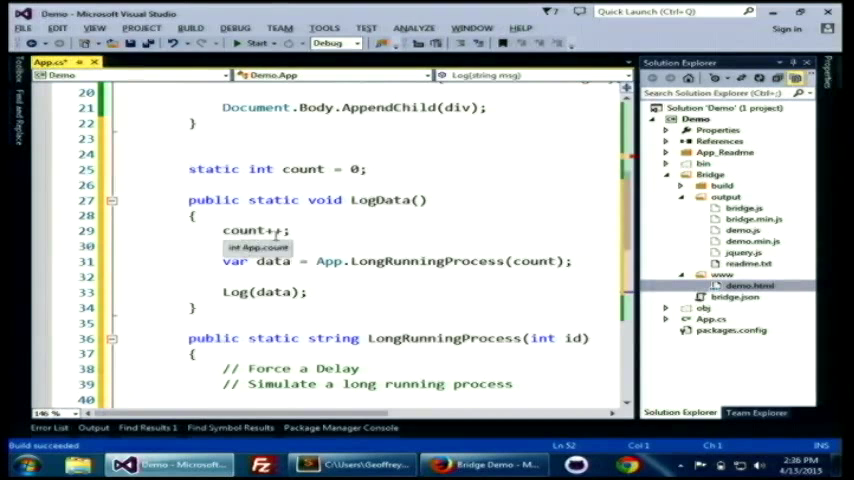
double_click(381, 200)
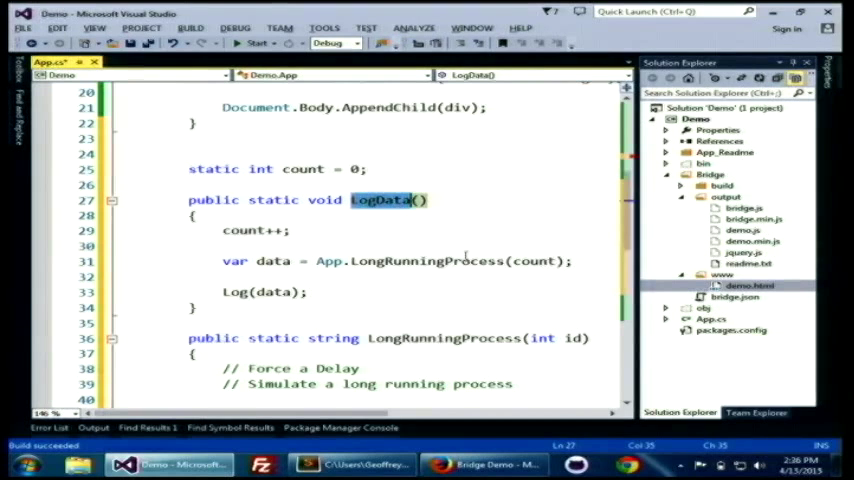
scroll("down", 3)
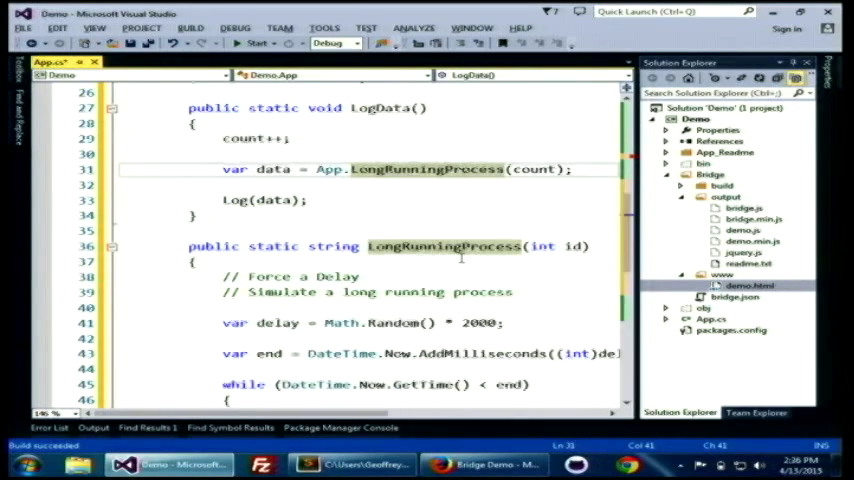
scroll("down", 3)
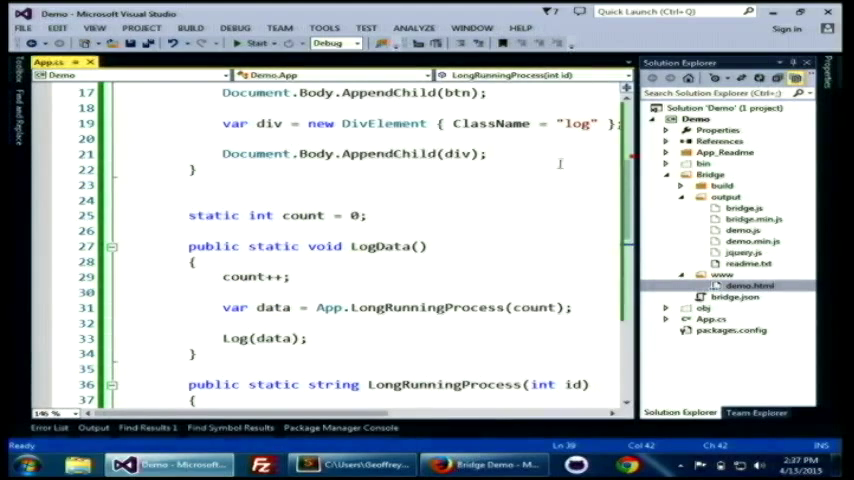
scroll("up", 3)
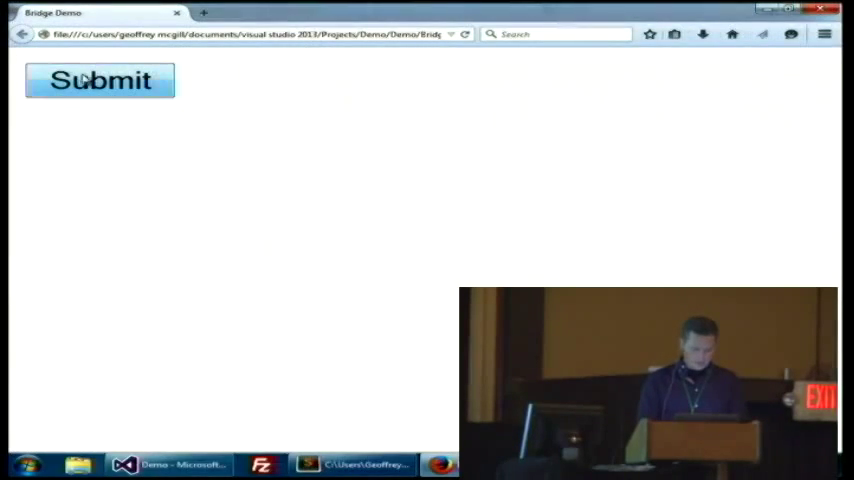
Make LogData and LongRunningProcess async with await Task.Delay, then rebuild and reload
left_click(352, 463)
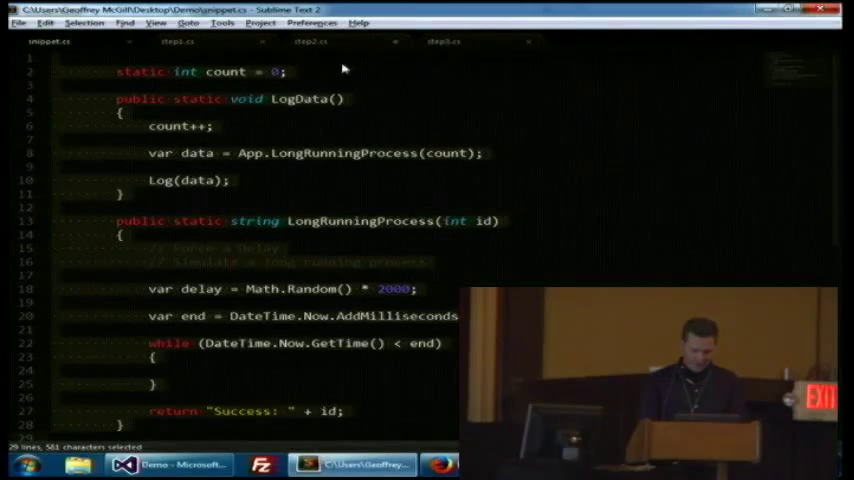
left_click(442, 41)
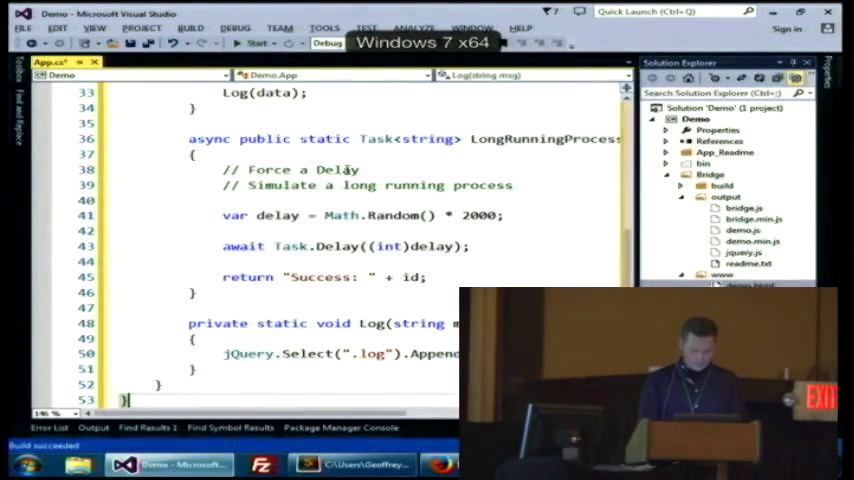
scroll("up", 3)
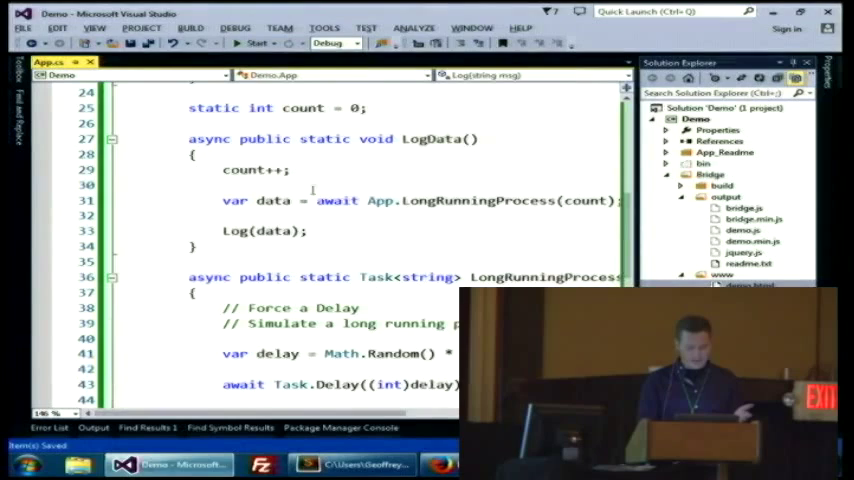
scroll("down", 3)
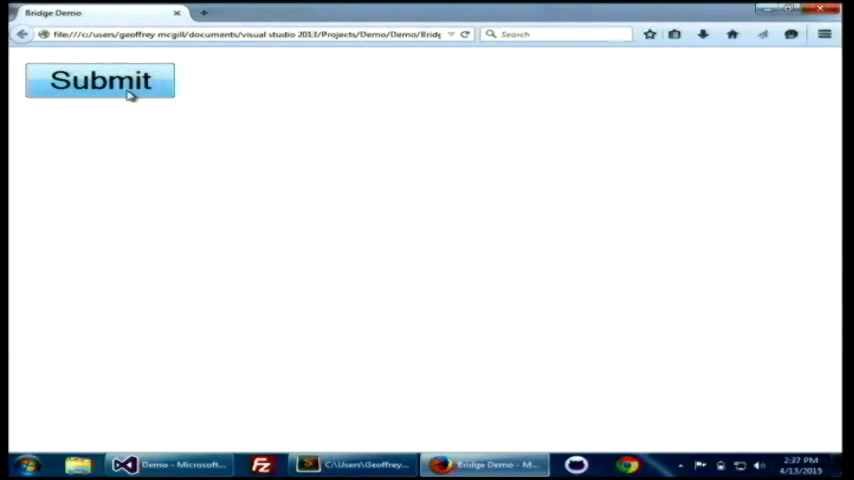
Click Submit repeatedly so nine Success messages arrive out of order
left_click(99, 80)
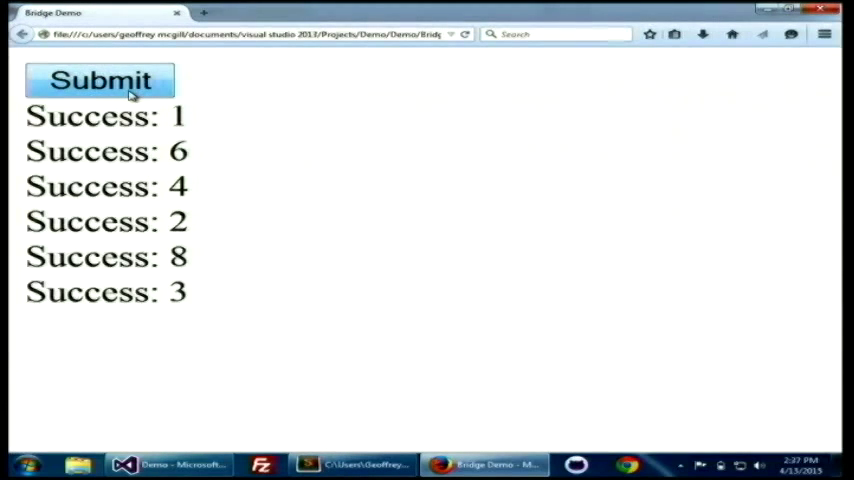
left_click(100, 80)
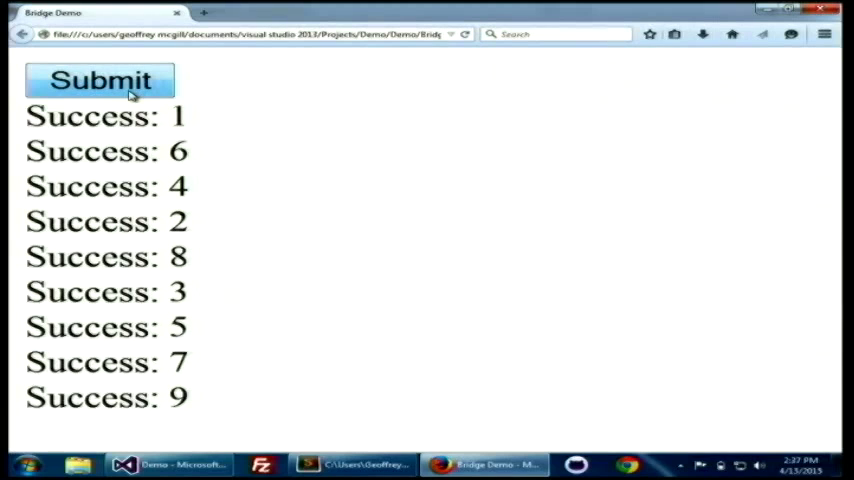